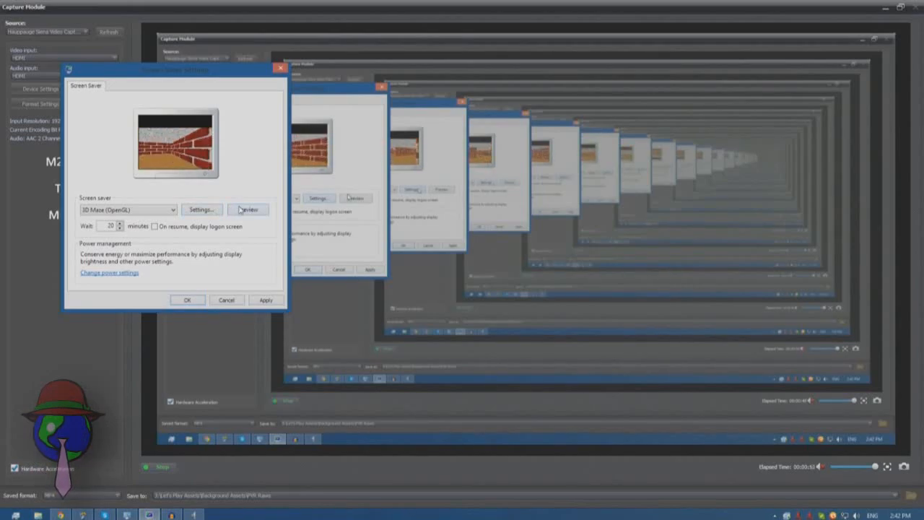
# Preview the 3D Maze (OpenGL) screensaver full screen from Screen Saver Settings.
pyautogui.click(248, 209)
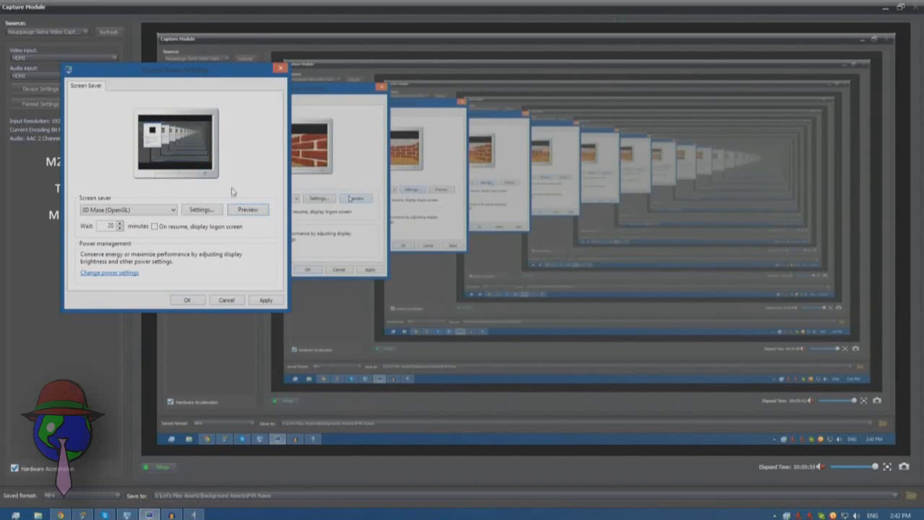
pyautogui.click(247, 209)
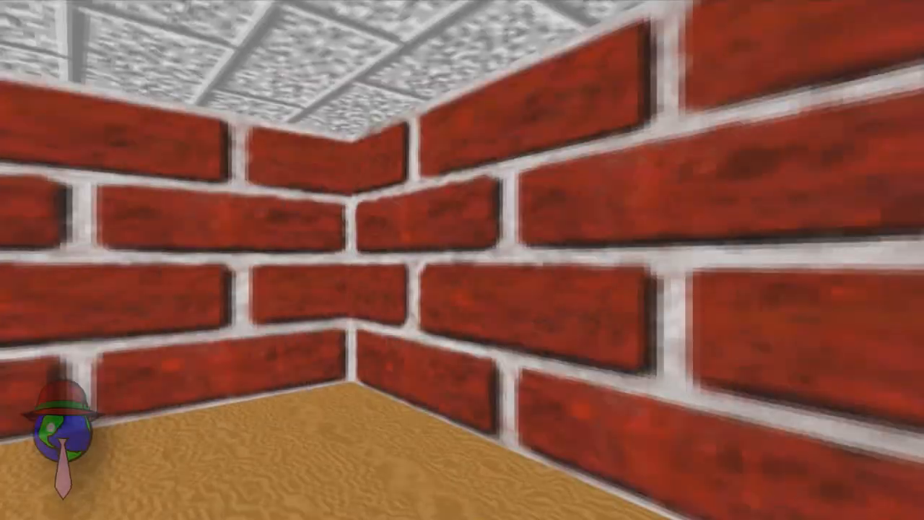
pyautogui.moveTo(462, 260)
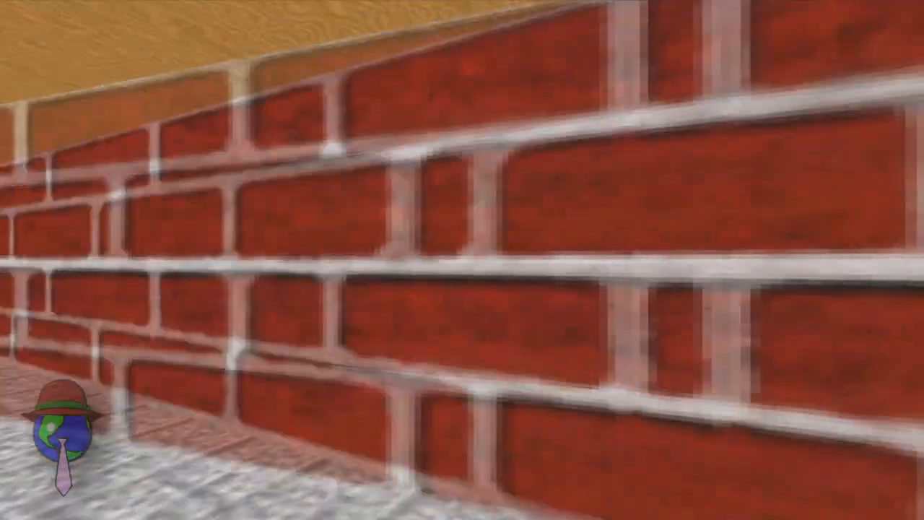
pyautogui.moveTo(462, 260)
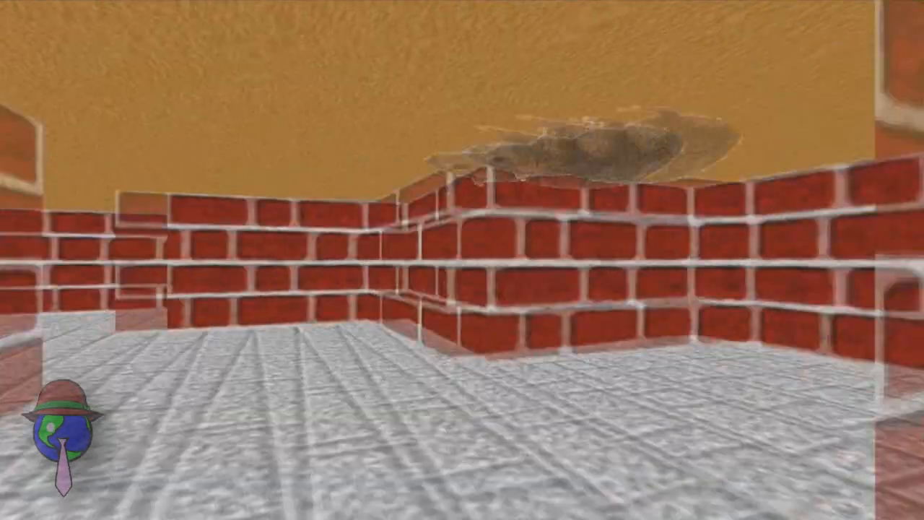
pyautogui.moveTo(462, 260)
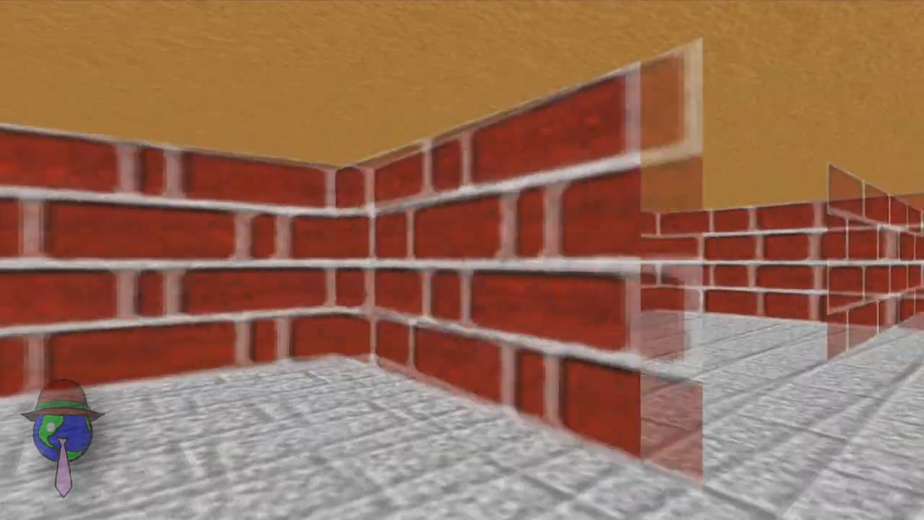
pyautogui.moveTo(462, 259)
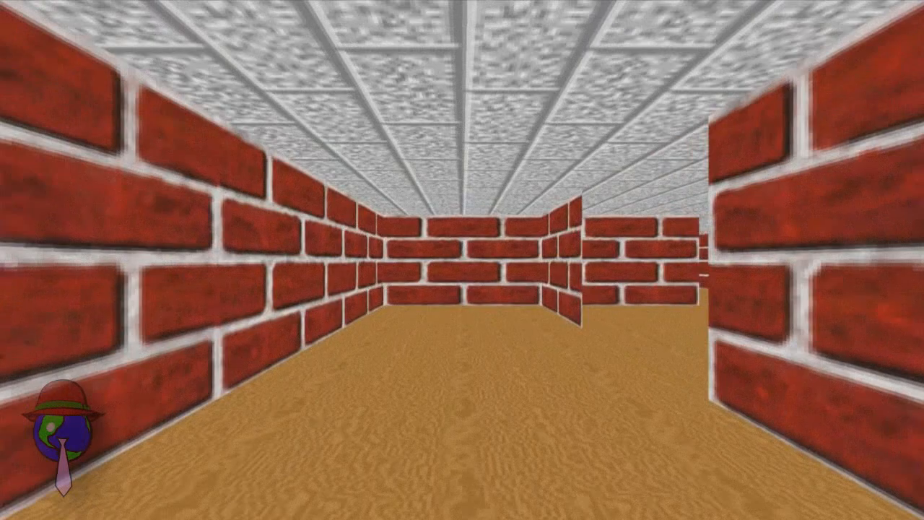
# Let the screensaver finish the brick maze and enter the next maze with a stone floor.
pyautogui.press('w')
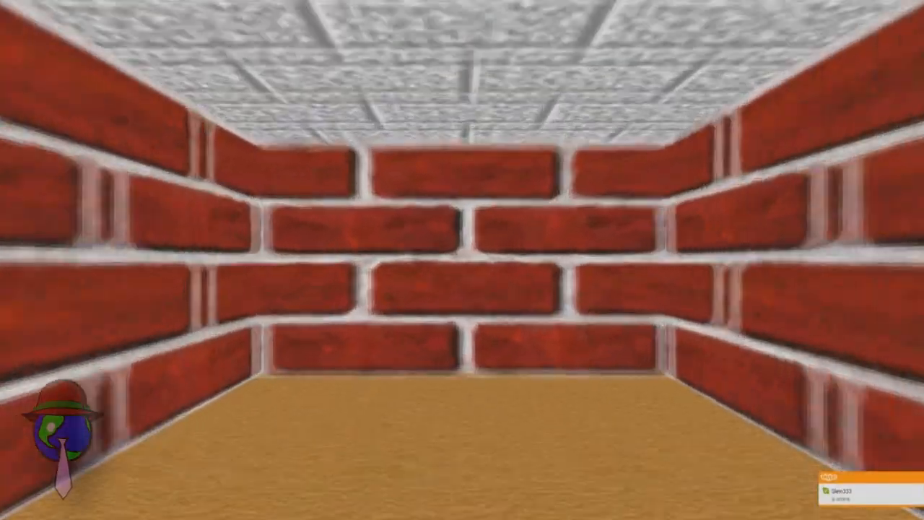
pyautogui.moveTo(462, 260)
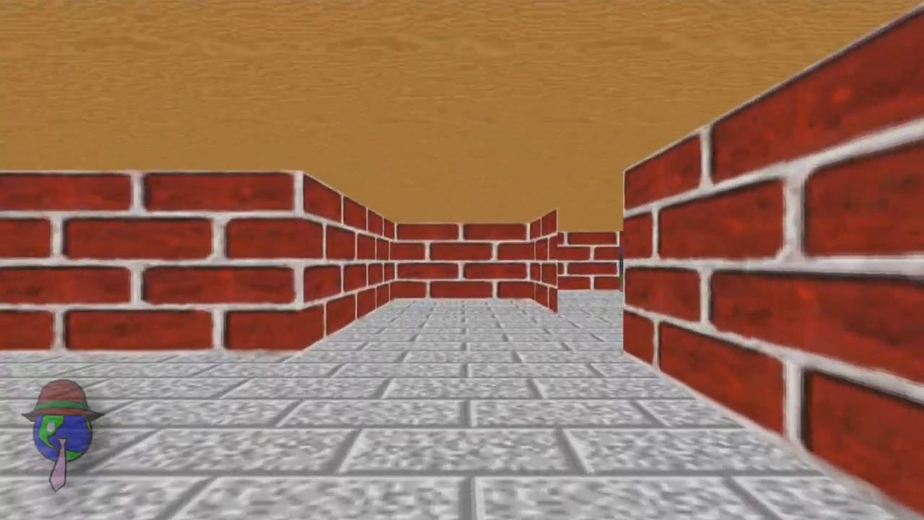
pyautogui.press('W')
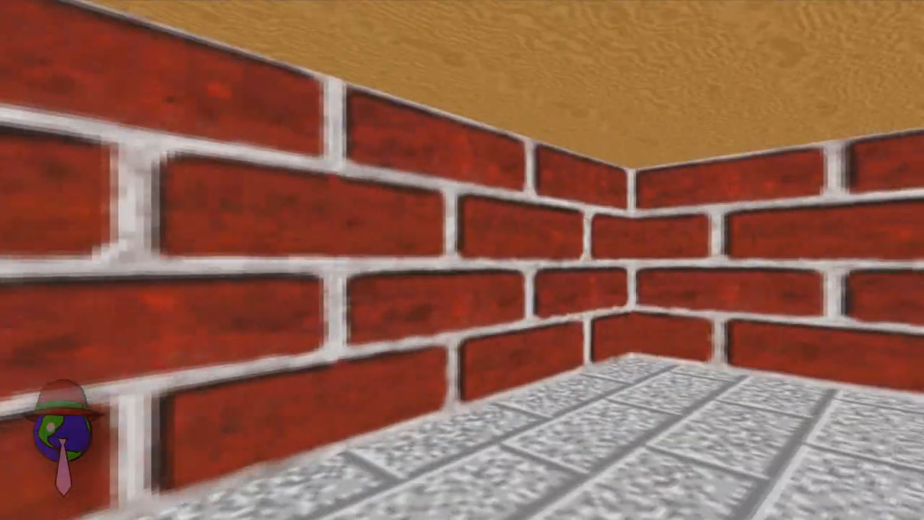
pyautogui.moveTo(462, 260)
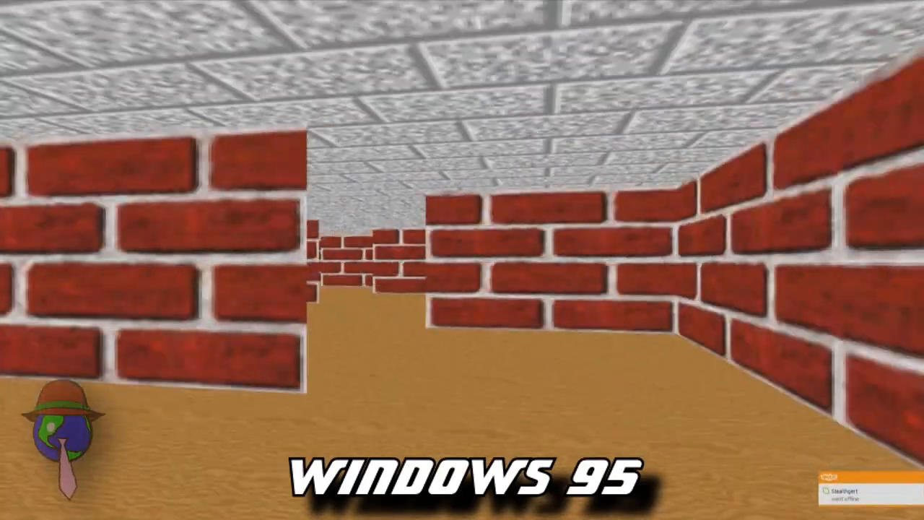
pyautogui.moveTo(461, 260)
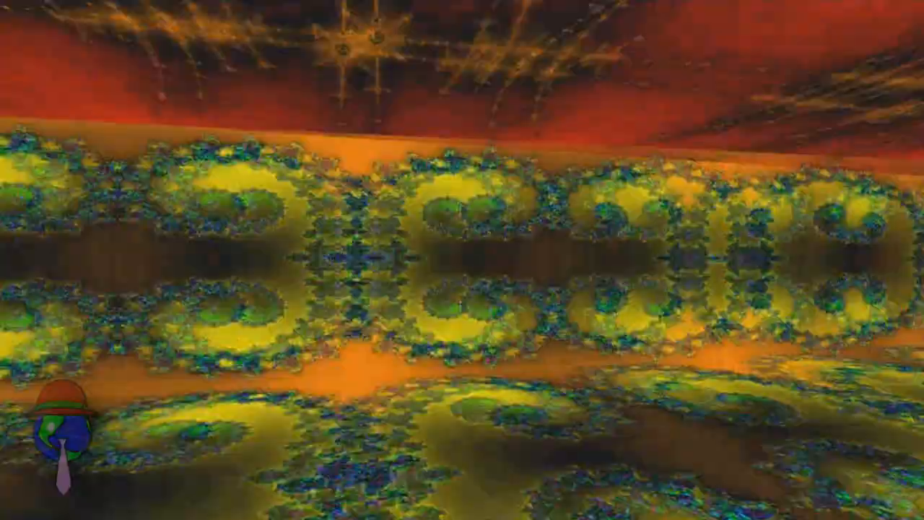
pyautogui.moveTo(462, 260)
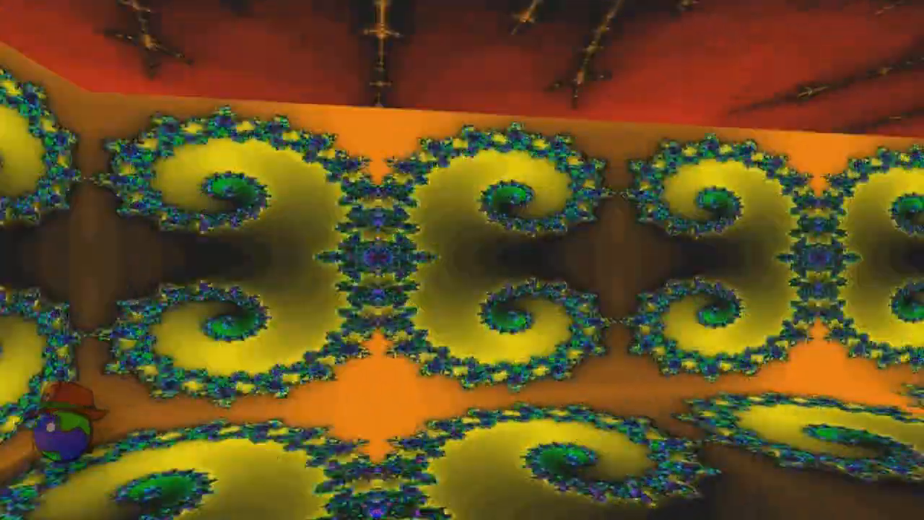
pyautogui.moveTo(462, 259)
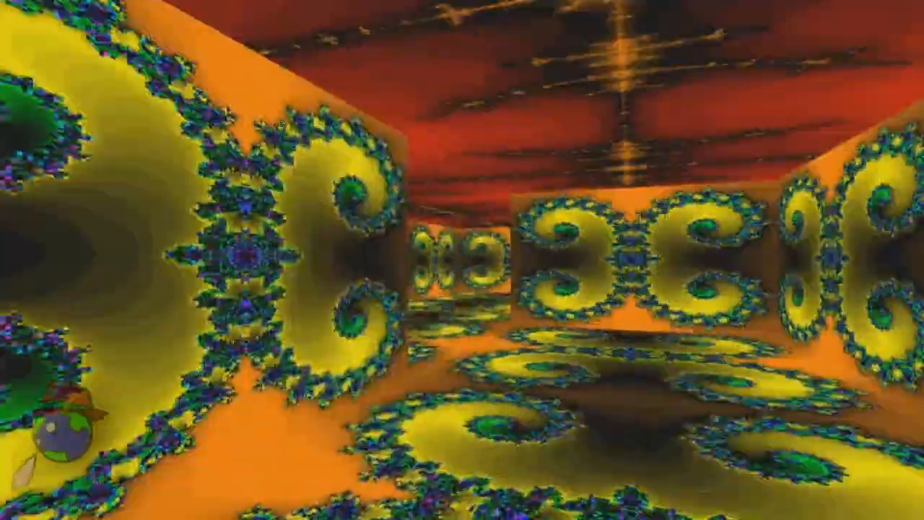